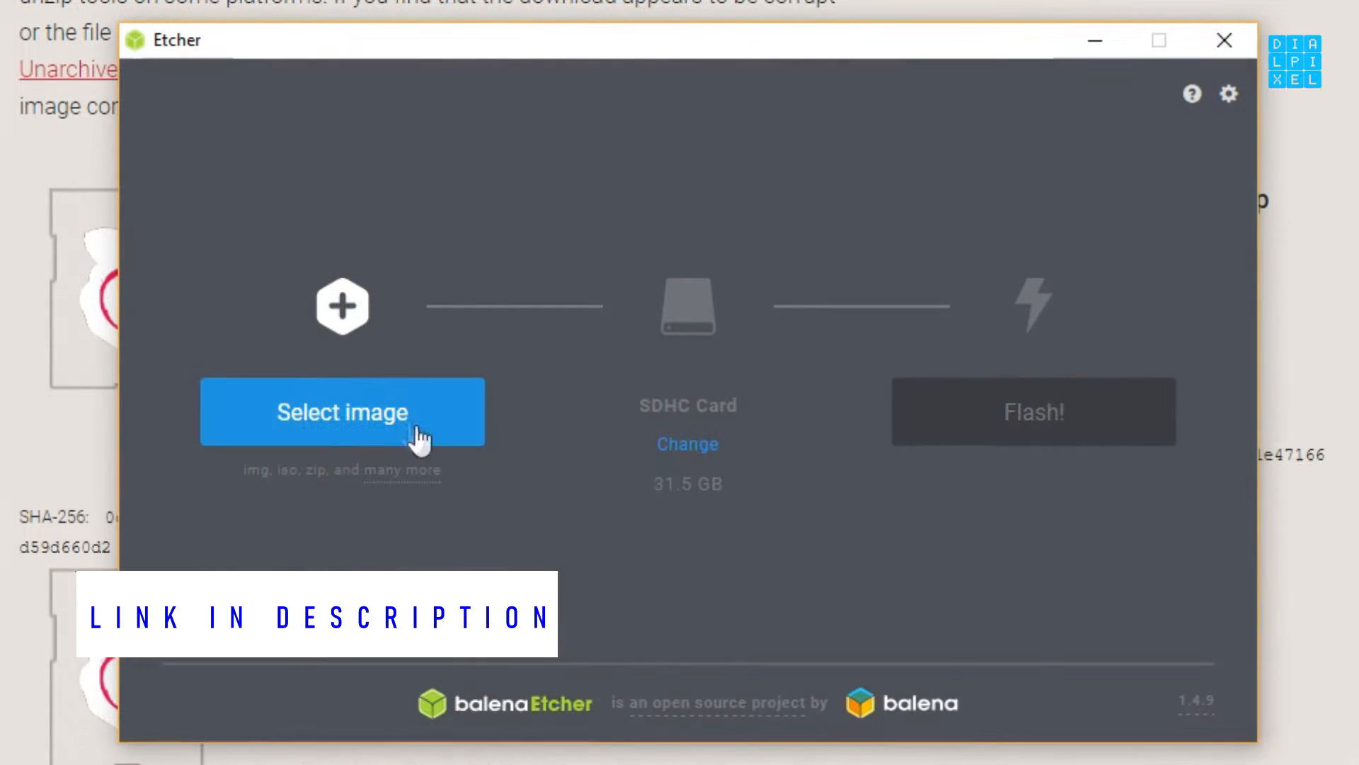
Choose the 5.3 GB Raspbian image for the 31.5 GB SDHC card and start flashing.
{"action": "left_click", "coordinate": [341, 412]}
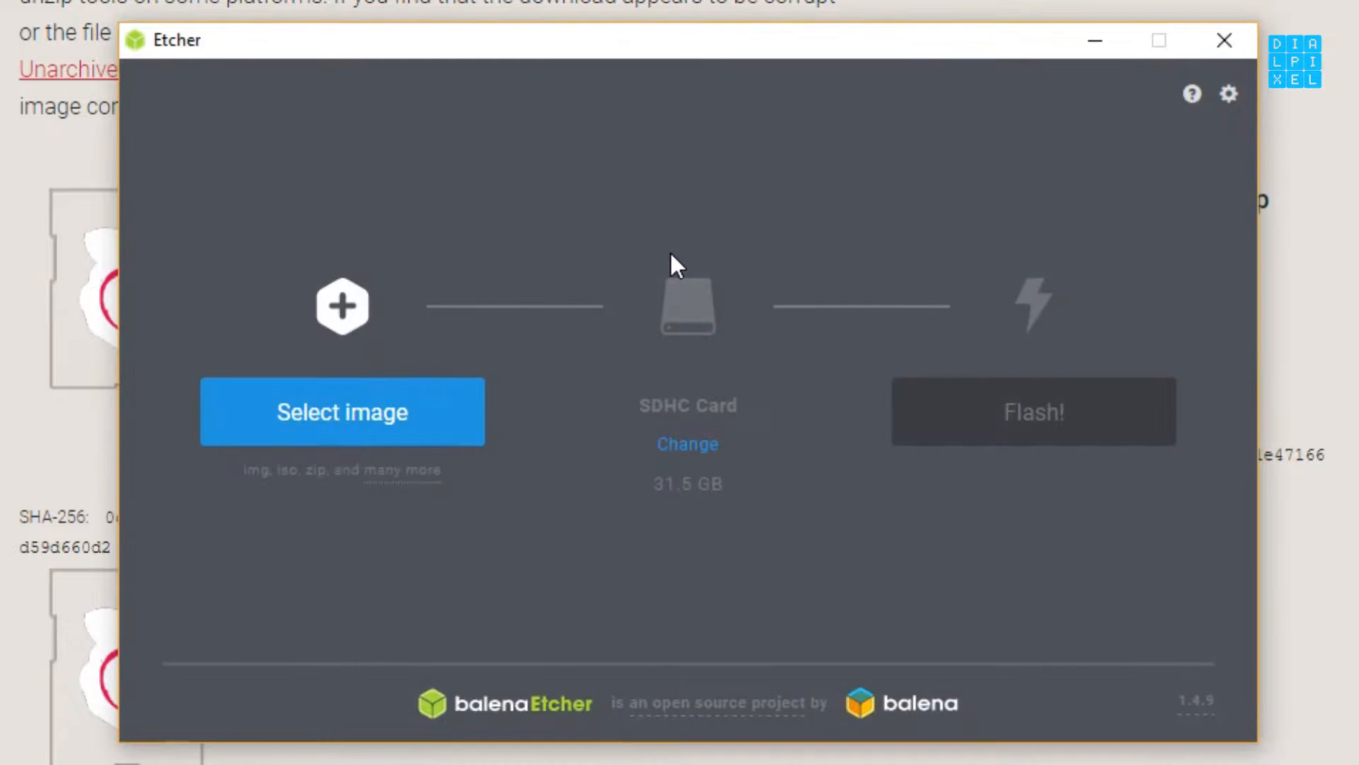
{"action": "left_click", "coordinate": [341, 410]}
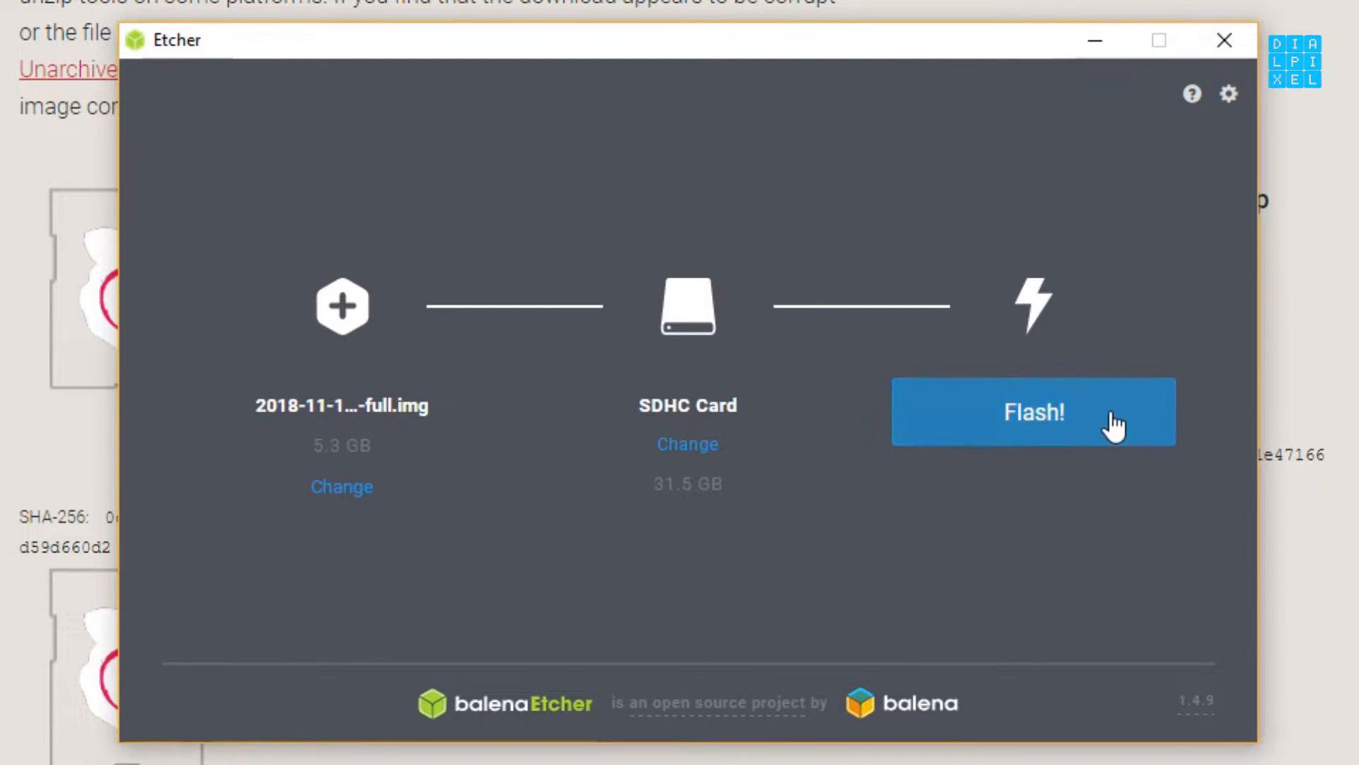
{"action": "left_click", "coordinate": [1033, 410]}
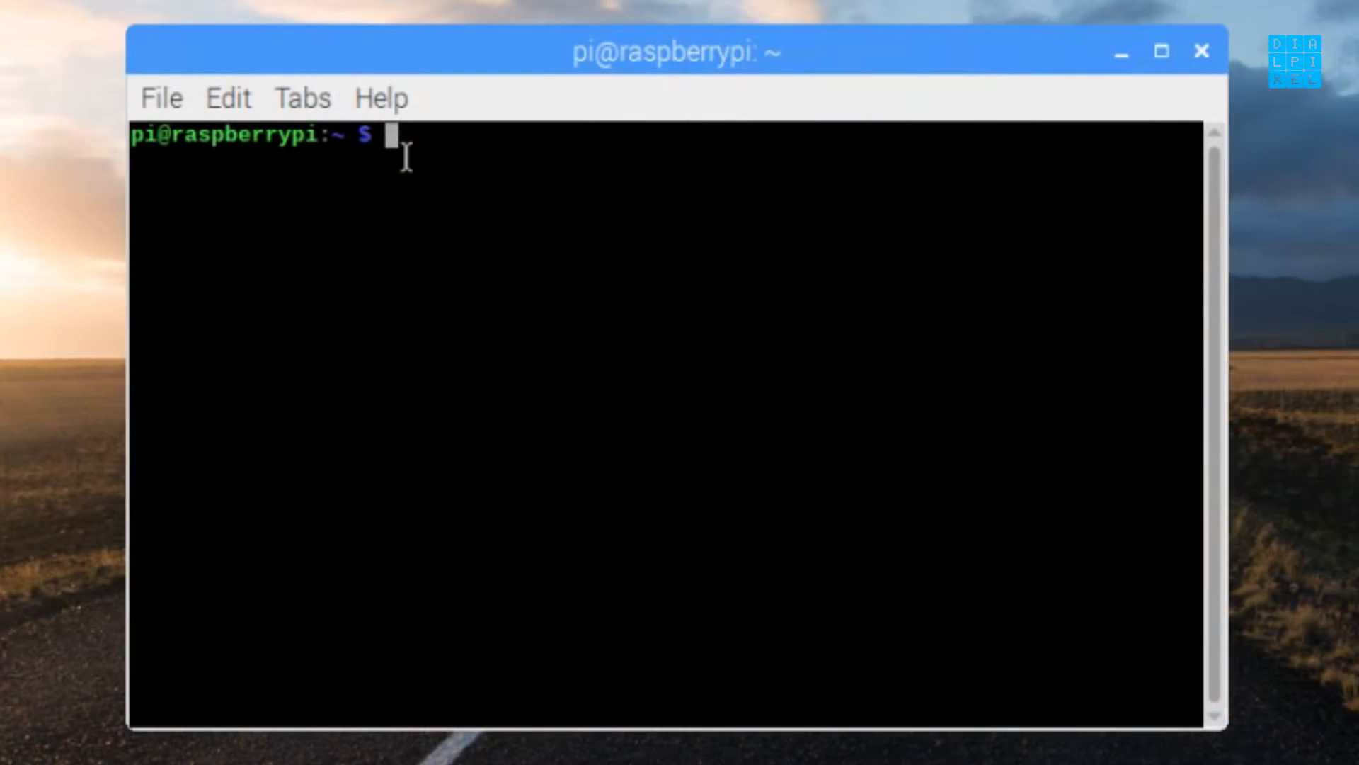
Clone the RPI3_HOTSPOTS repository and run sudo ./install.sh to set up dnsmasq and udhcpc.
{"action": "type", "text": "git clone https://github.com/quangthanh010290/RPI3_HOTSPOTS.git"}
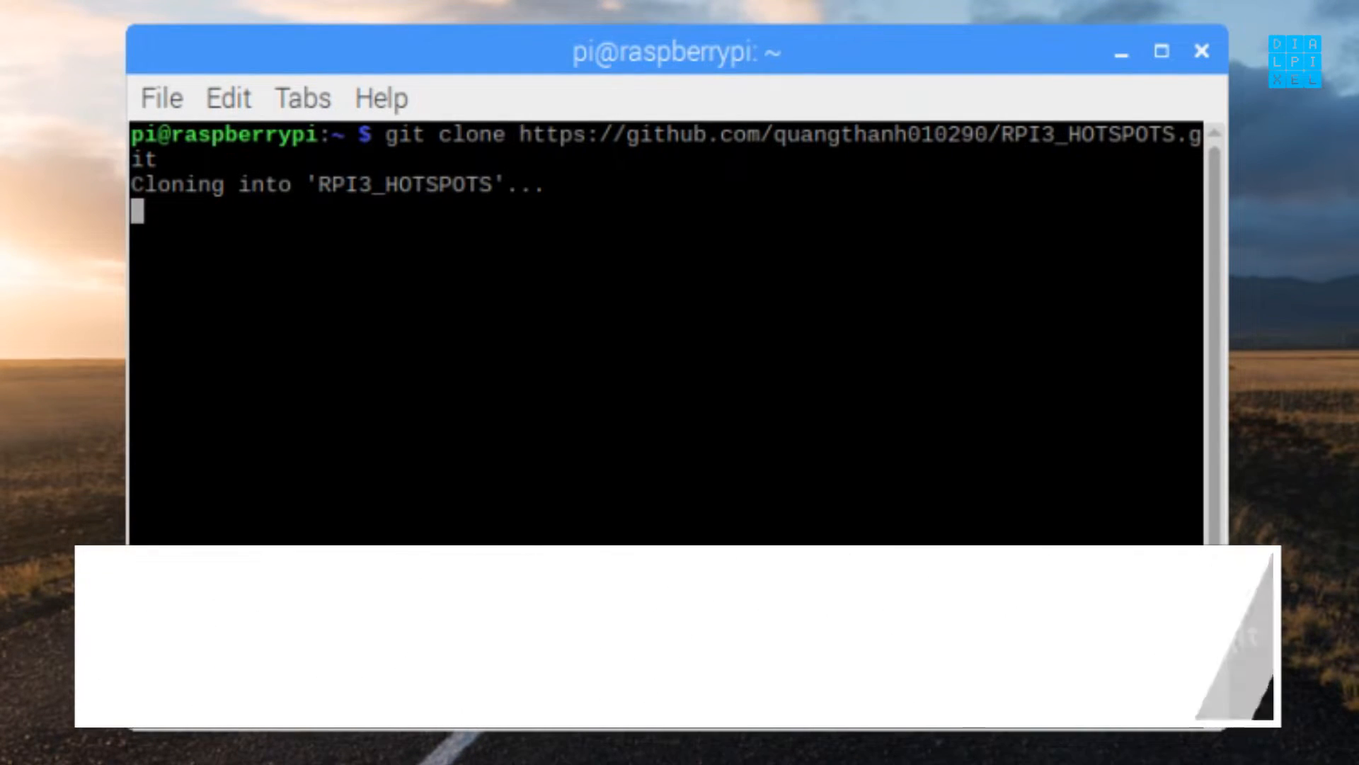
{"action": "type", "text": "sudo ./install.sh"}
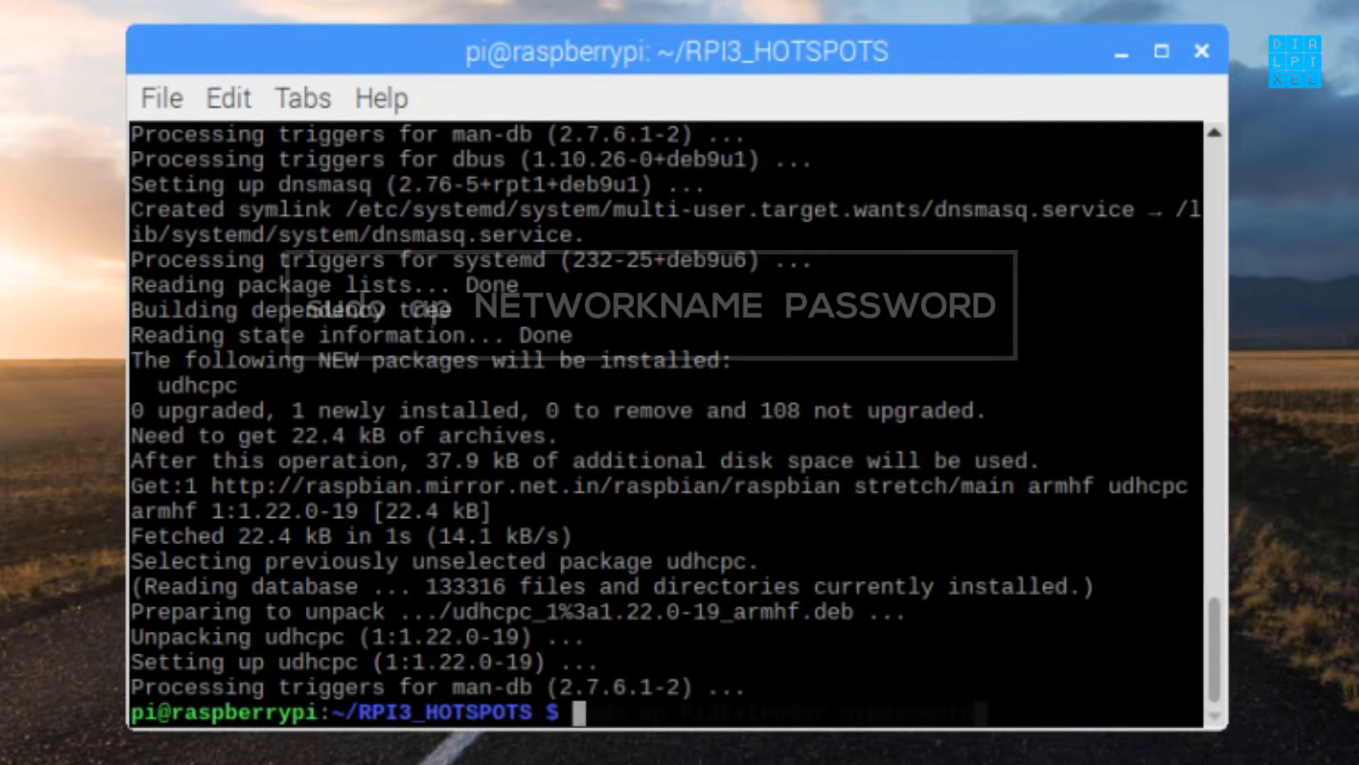
{"action": "type", "text": "sudo ap Pi3Extender mypassword"}
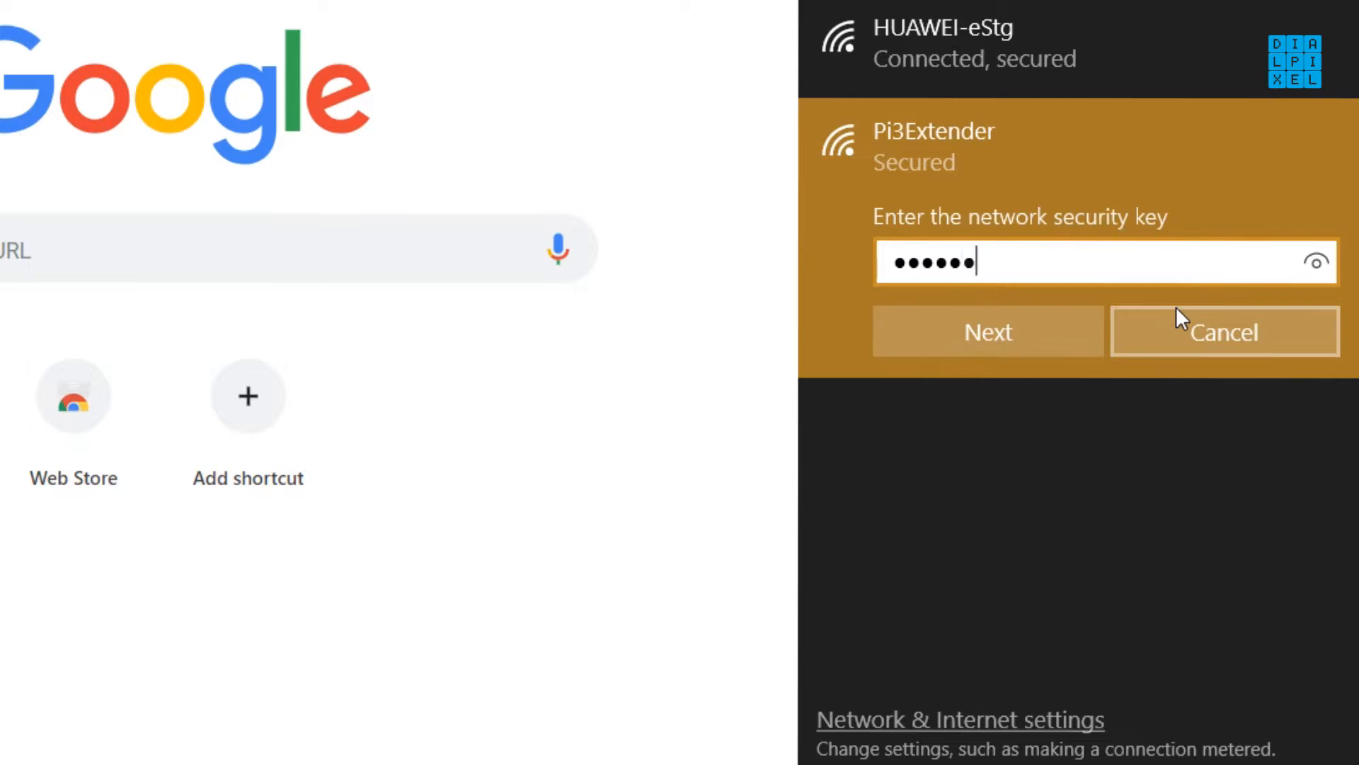
Join Pi3Extender with its security key and answer the discoverability prompt.
{"action": "left_click", "coordinate": [987, 331]}
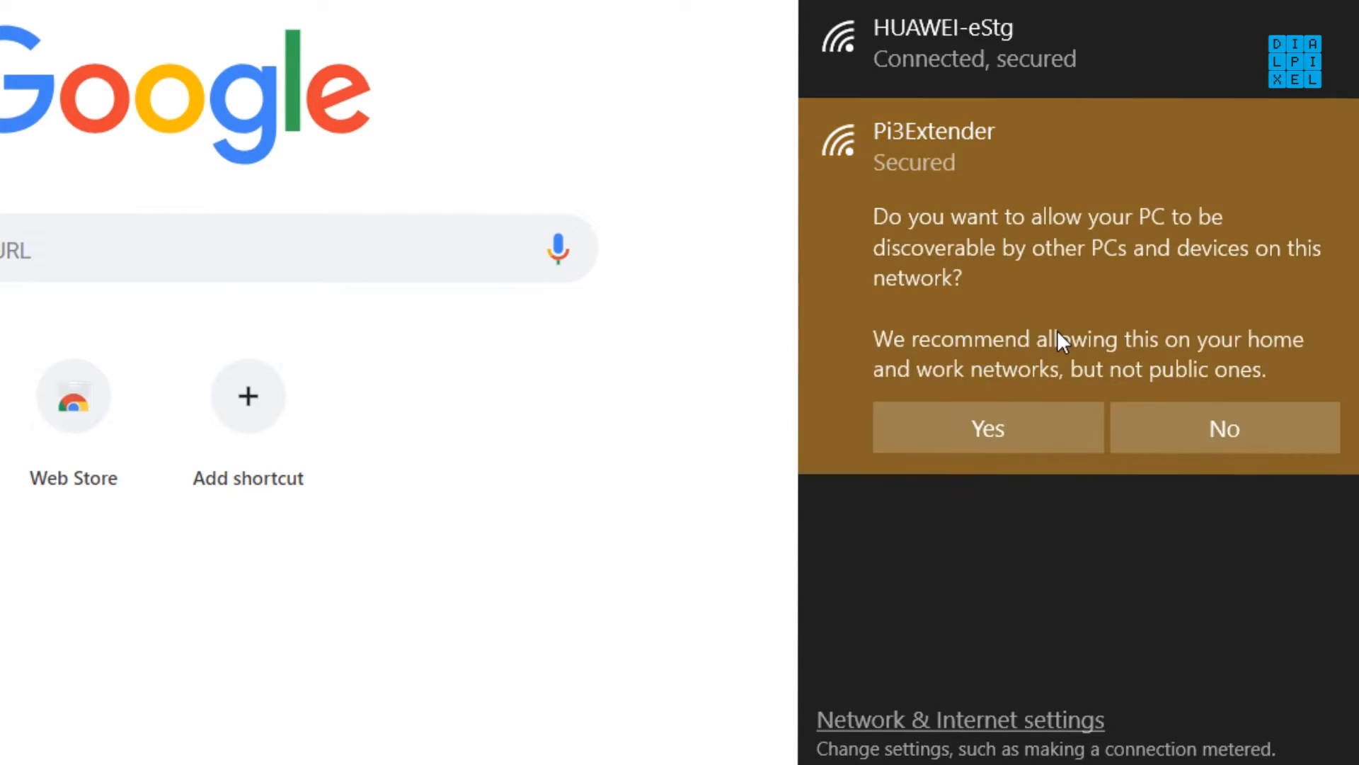
{"action": "left_click", "coordinate": [987, 428]}
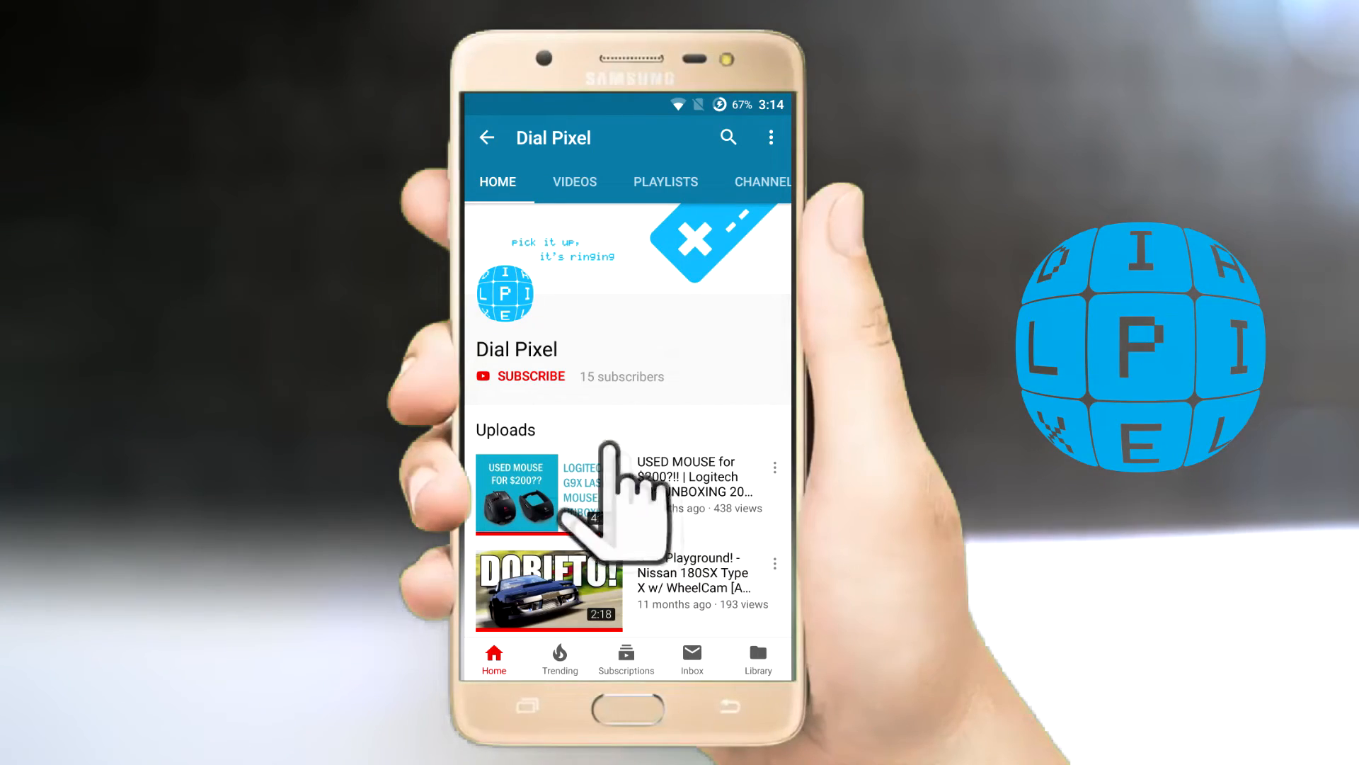
{"action": "left_click", "coordinate": [533, 377]}
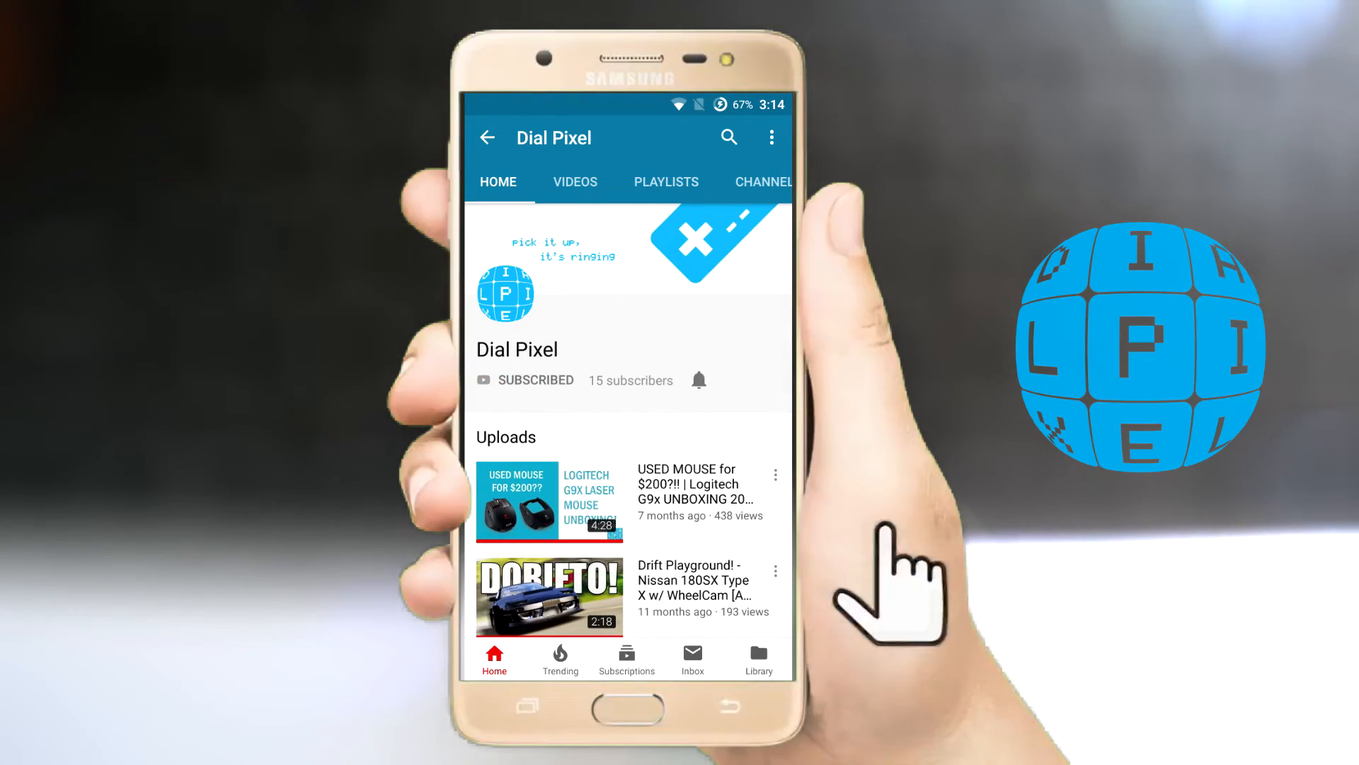